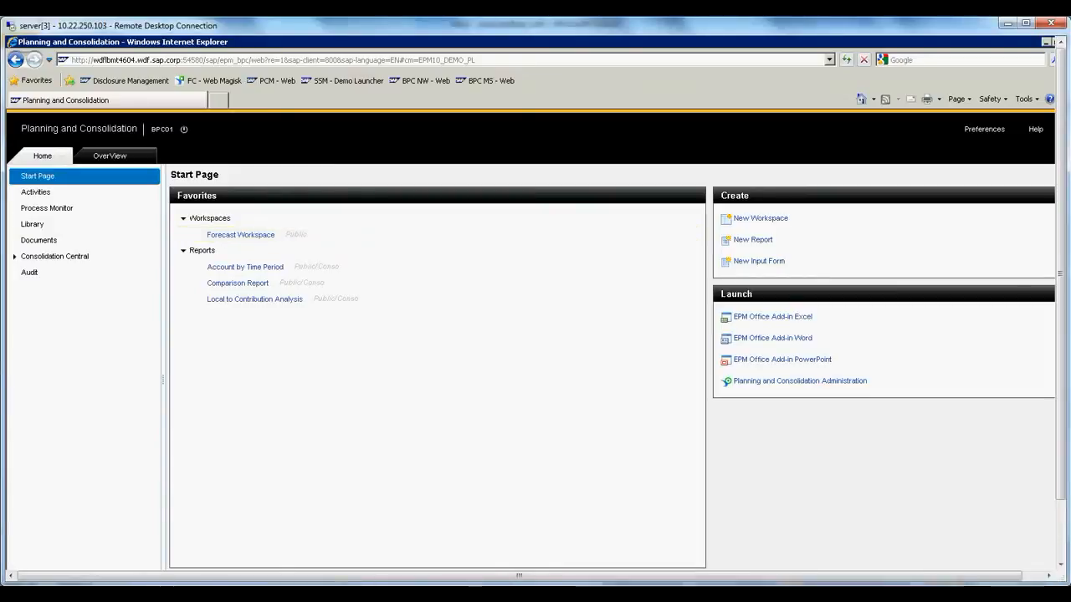
pyautogui.moveTo(54, 256)
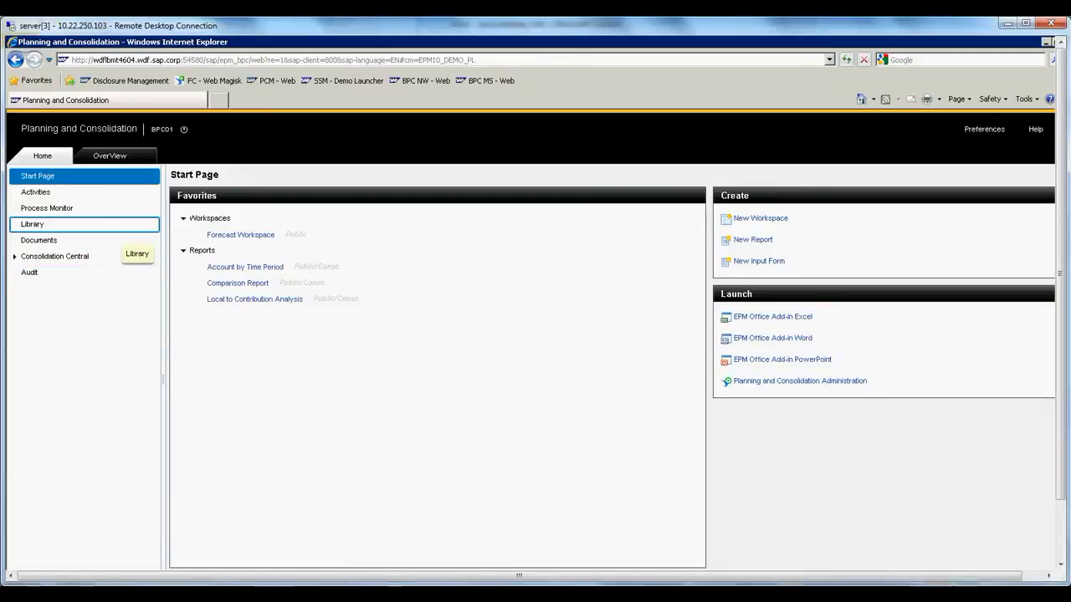
pyautogui.moveTo(35, 191)
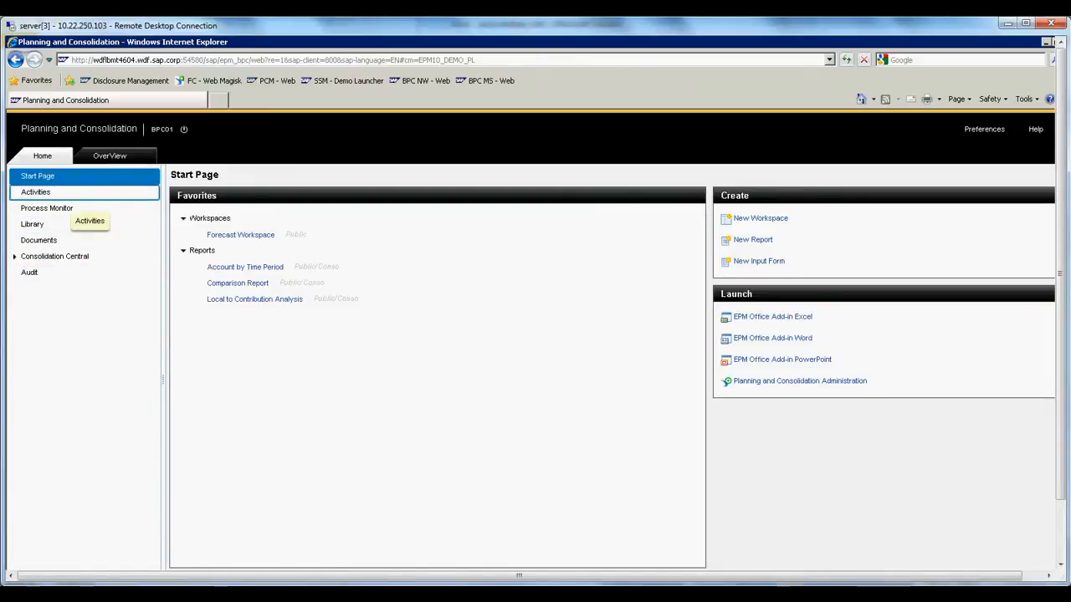
# Step: From Activities, launch the Italy OverView activity under Annual Budget V2, 2012 TOTAL
pyautogui.click(35, 191)
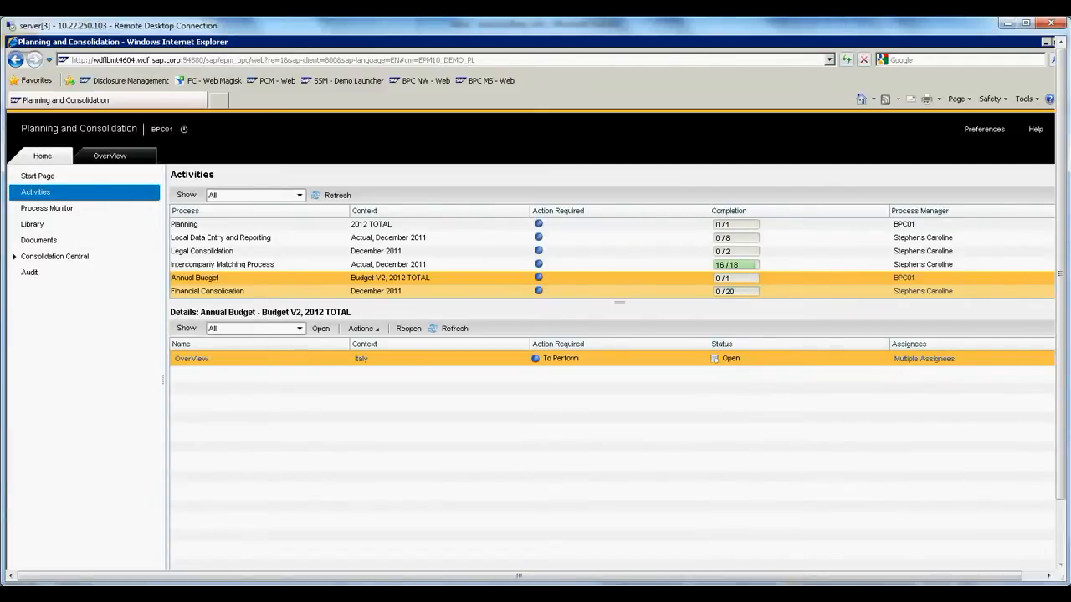
pyautogui.click(221, 264)
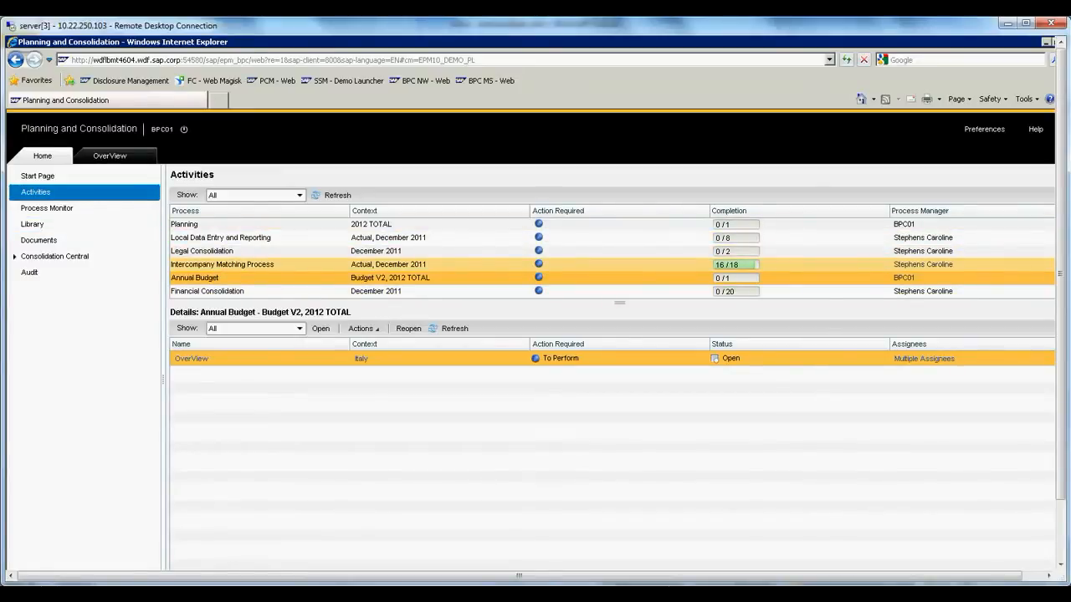
pyautogui.click(221, 277)
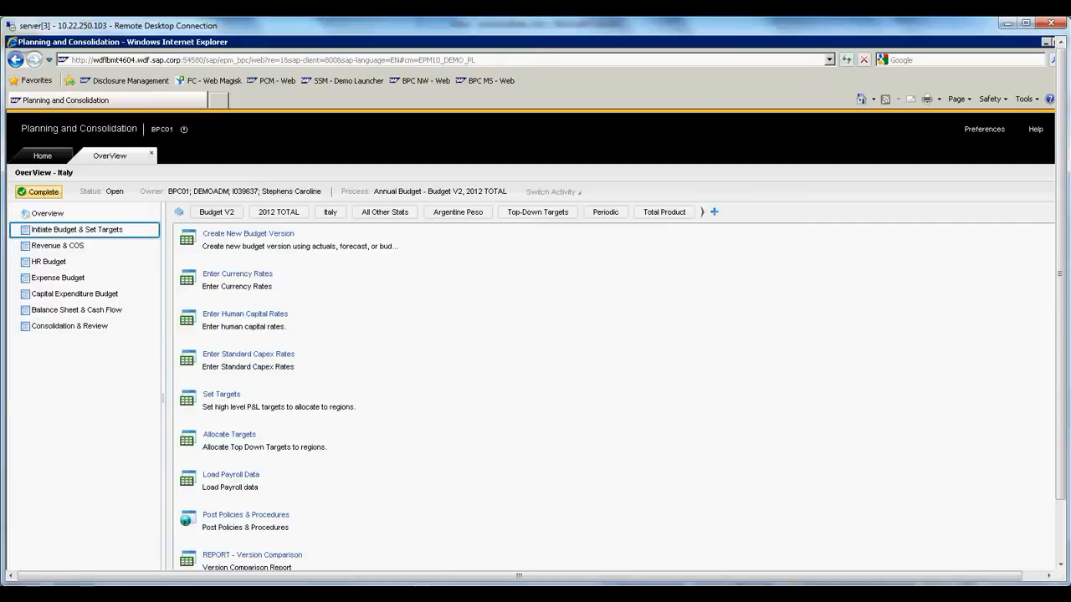
pyautogui.moveTo(57, 245)
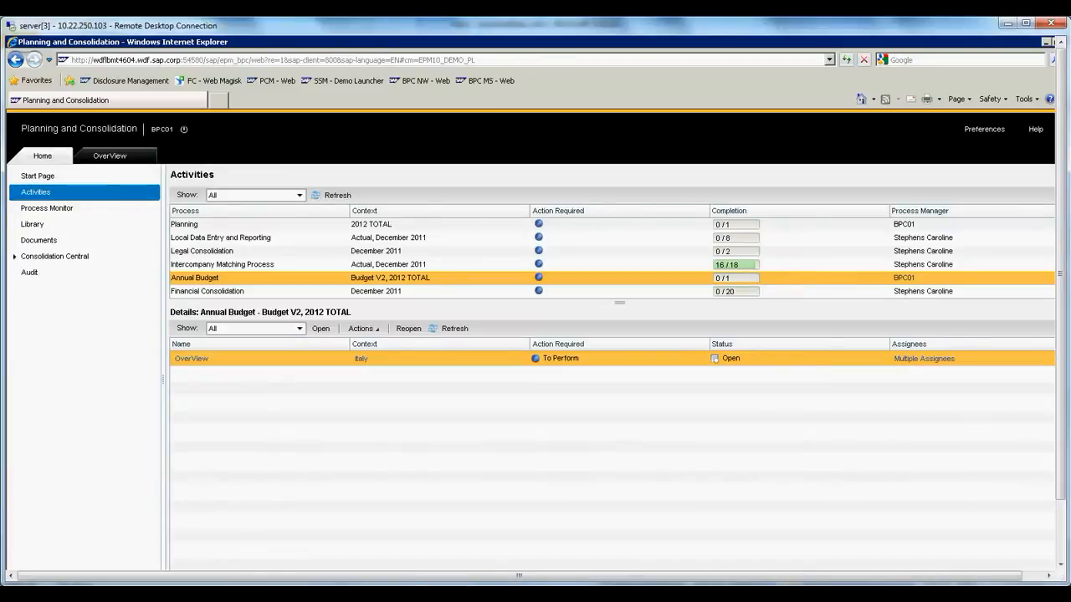
# Step: Return to the Start Page and go to the Library's Favorites folder
pyautogui.click(37, 176)
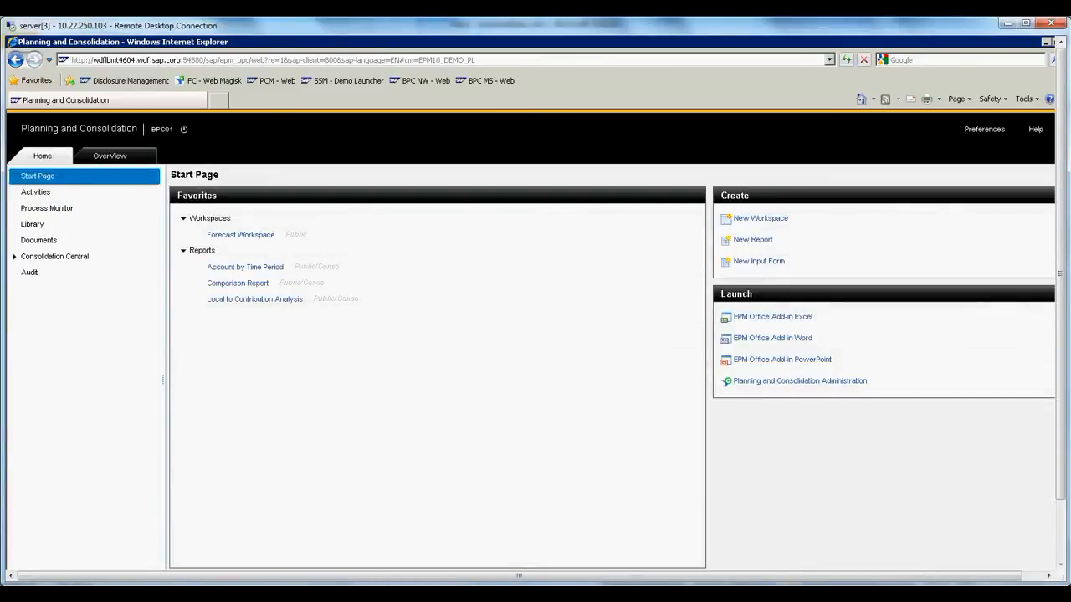
pyautogui.click(31, 224)
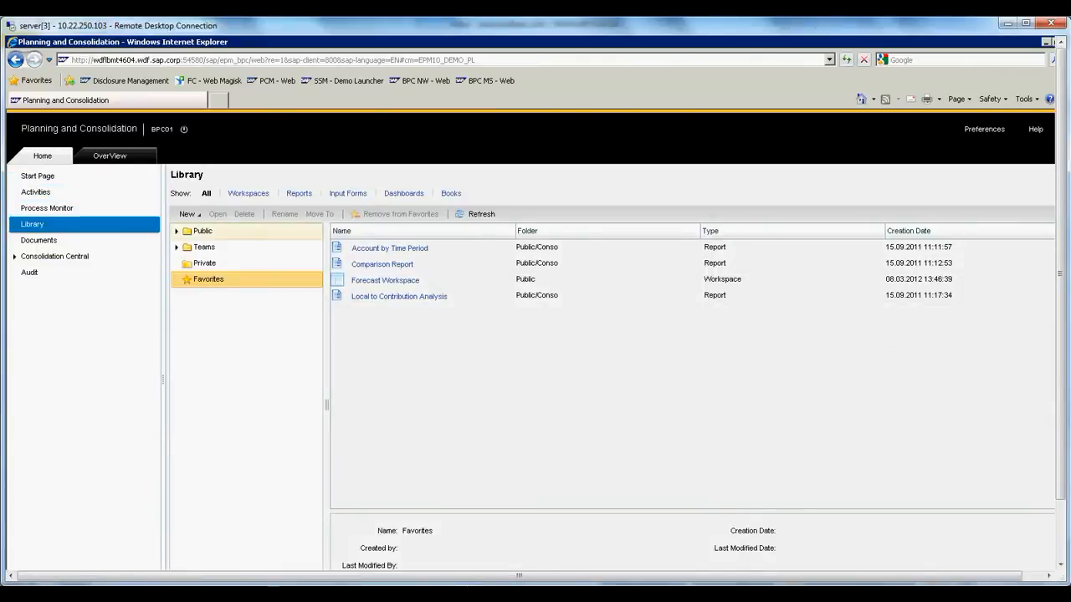
# Step: In the Public folder, add Dashboard_Overview_v2 to favorites and return to the Start Page
pyautogui.click(203, 231)
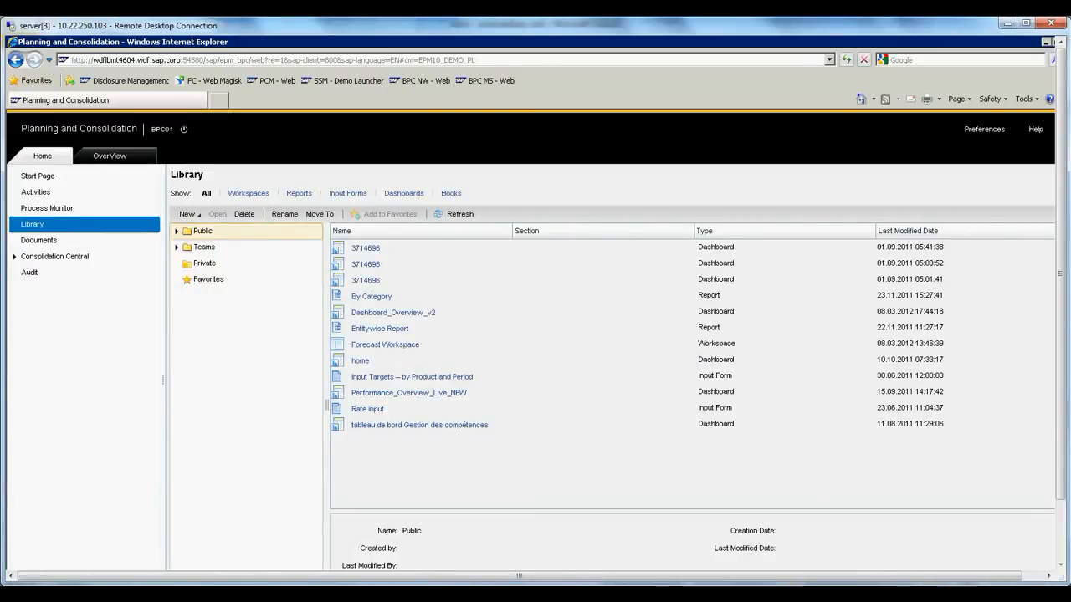
pyautogui.click(393, 313)
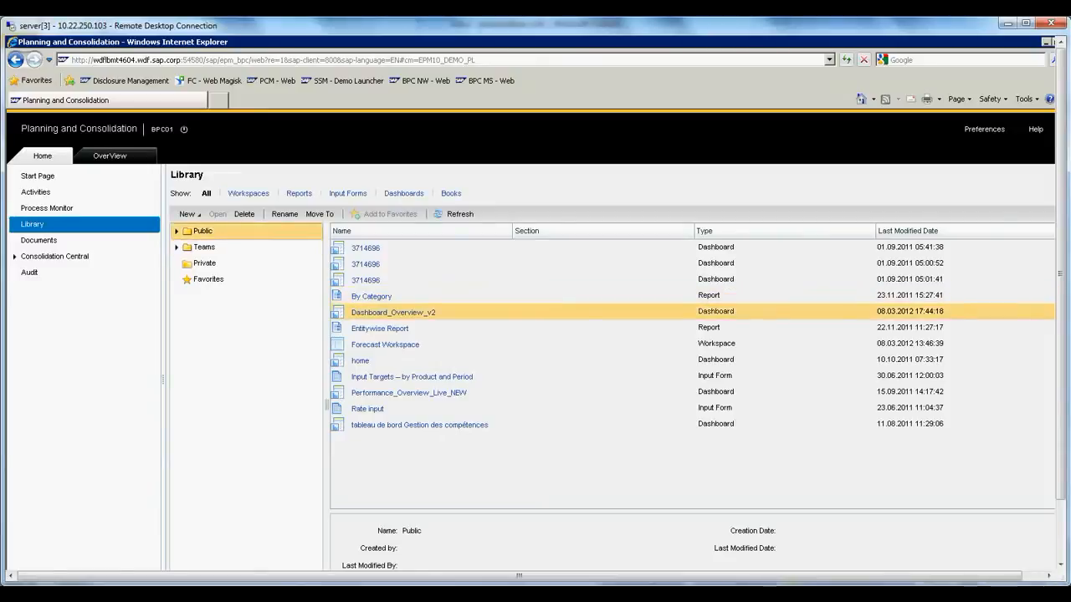
pyautogui.click(393, 313)
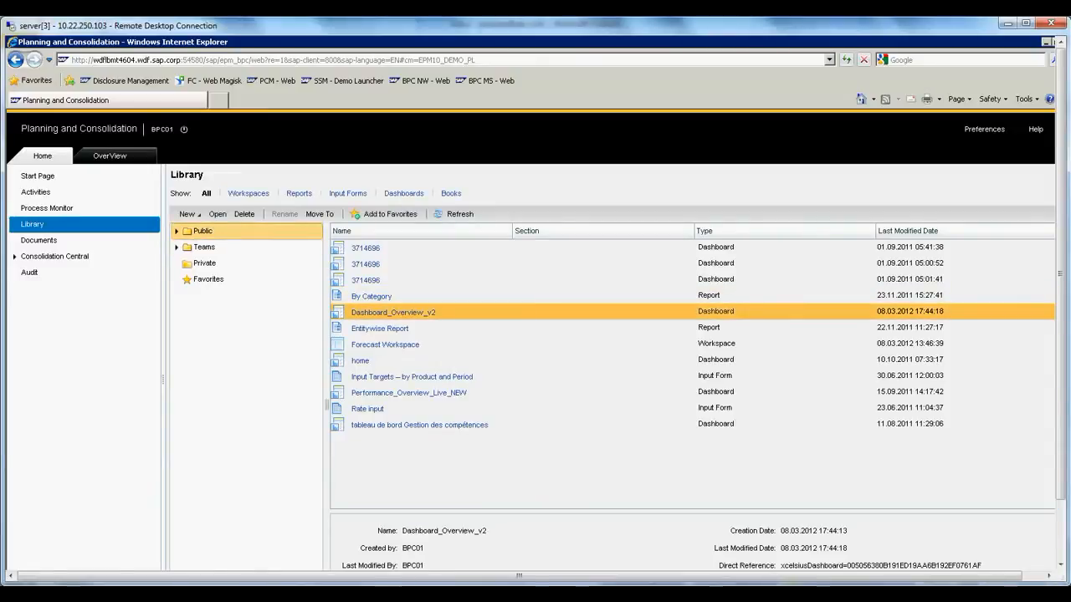
pyautogui.moveTo(388, 214)
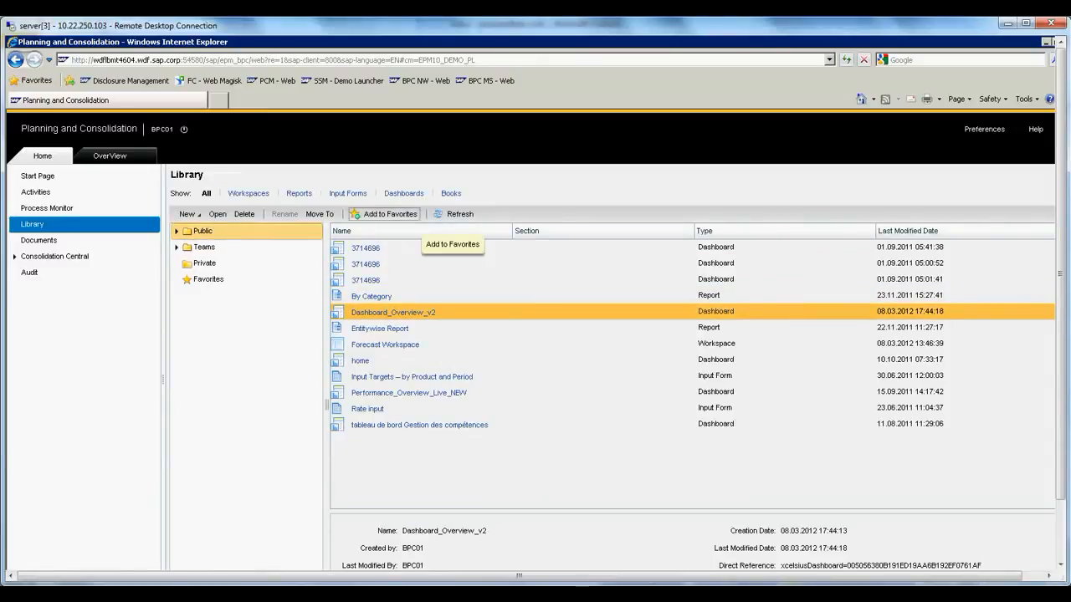
pyautogui.click(200, 231)
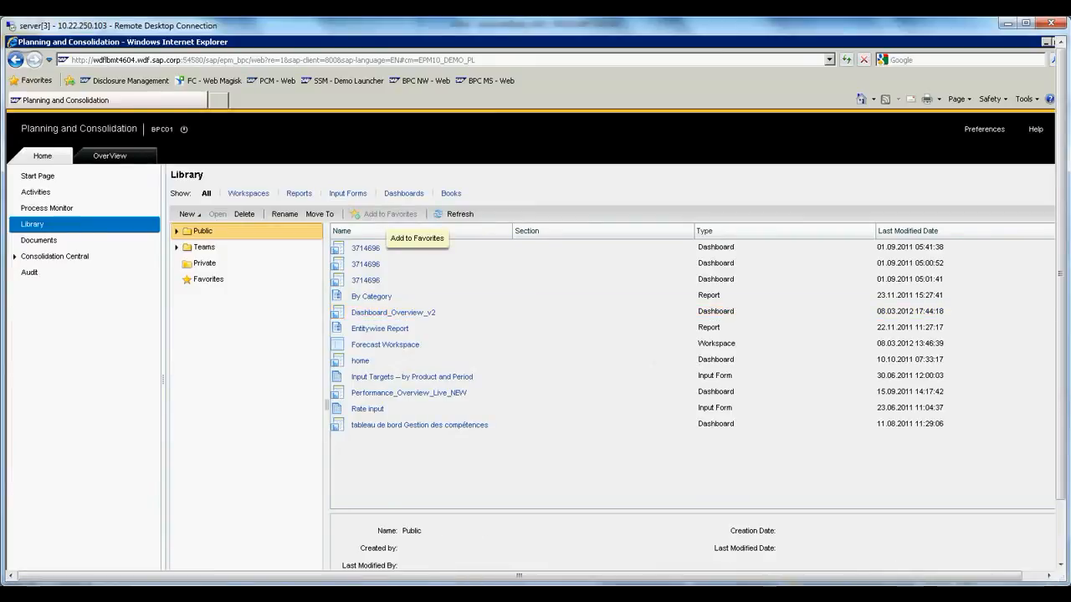
pyautogui.click(37, 175)
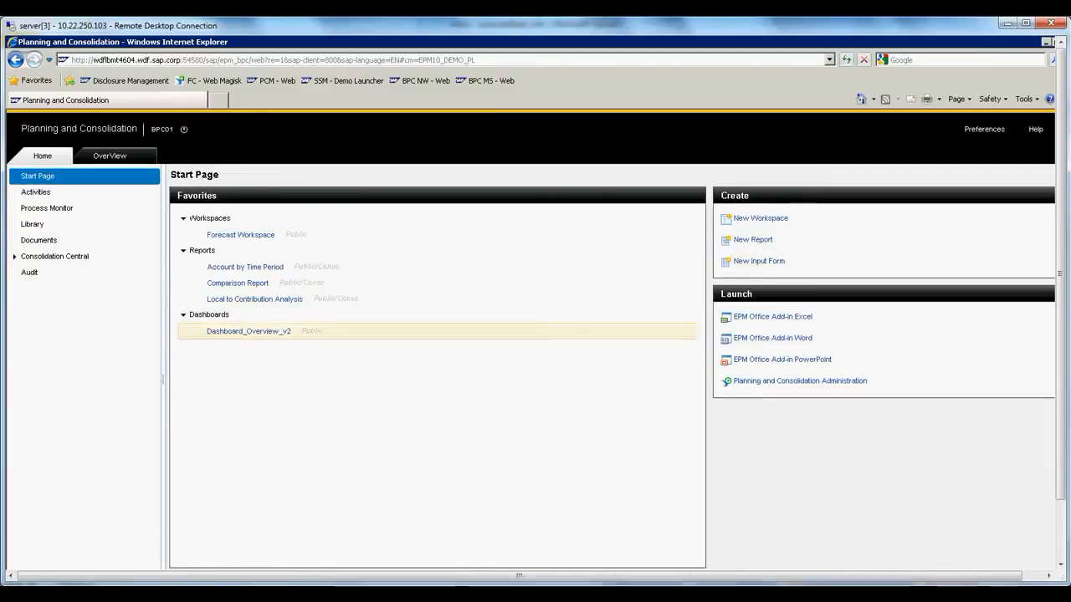
pyautogui.moveTo(47, 208)
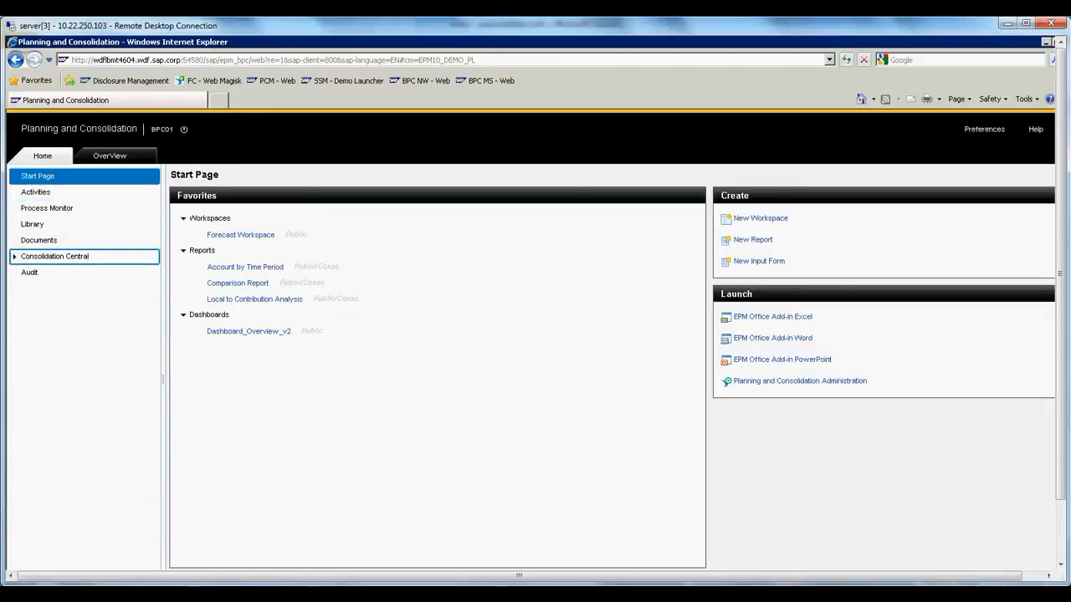
# Step: Expand Consolidation Central and choose Consolidation Monitor
pyautogui.click(55, 256)
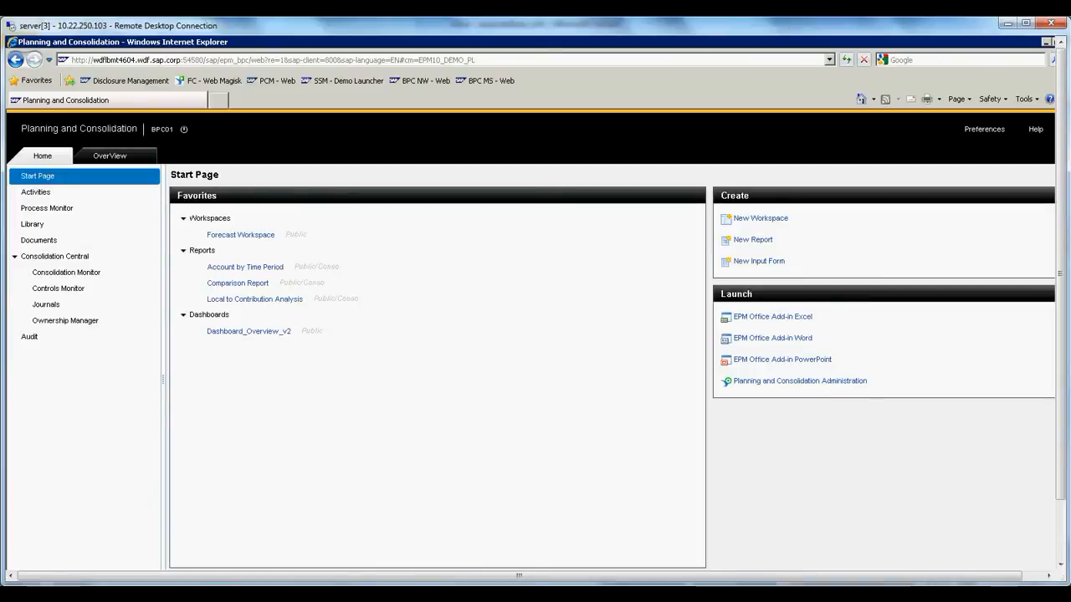
pyautogui.click(67, 271)
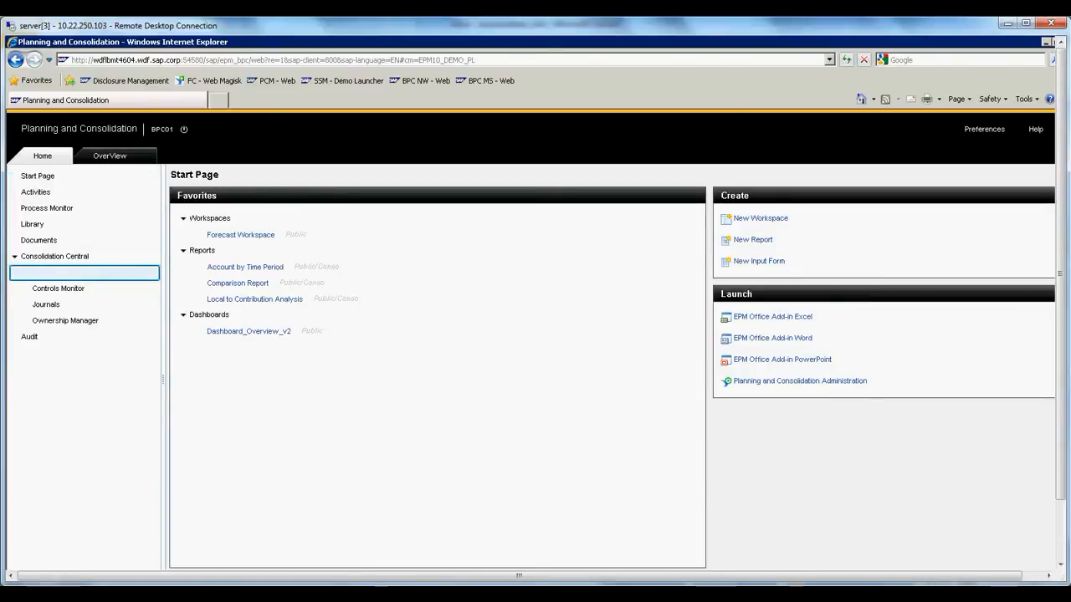
# Step: Load the Consolidation Monitor status grid for all segments and entities
pyautogui.click(67, 271)
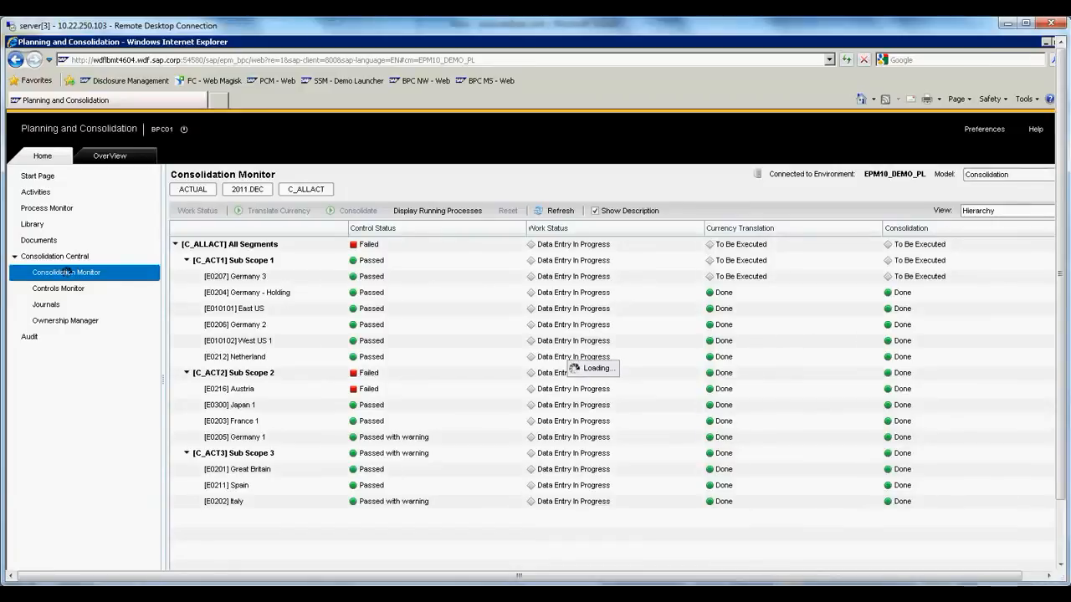
pyautogui.moveTo(67, 272)
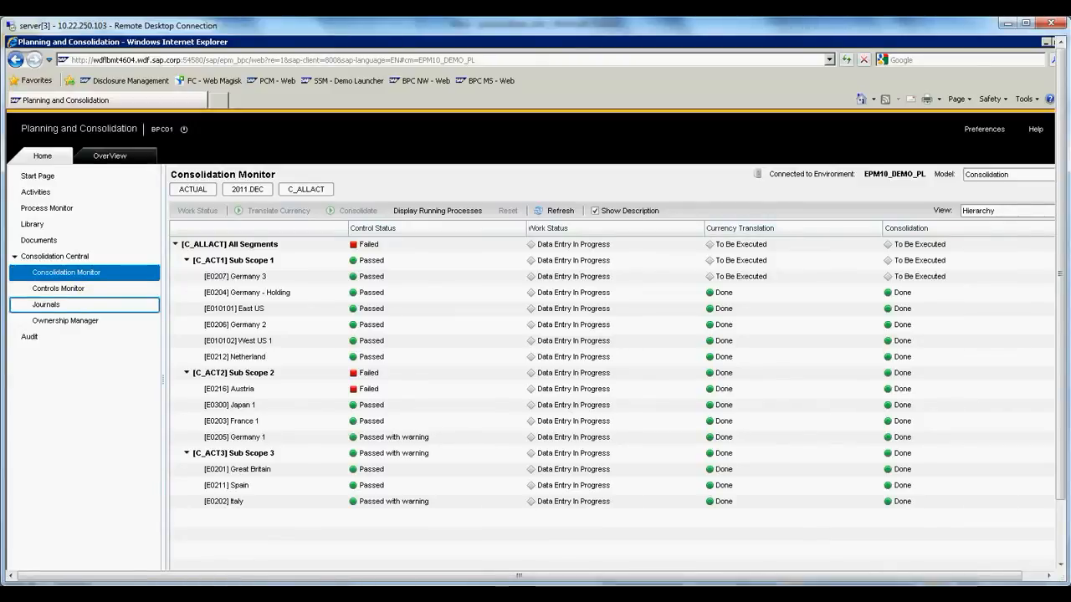
# Step: Switch to Ownership Manager to view consolidation methods and percentages per entity
pyautogui.click(64, 321)
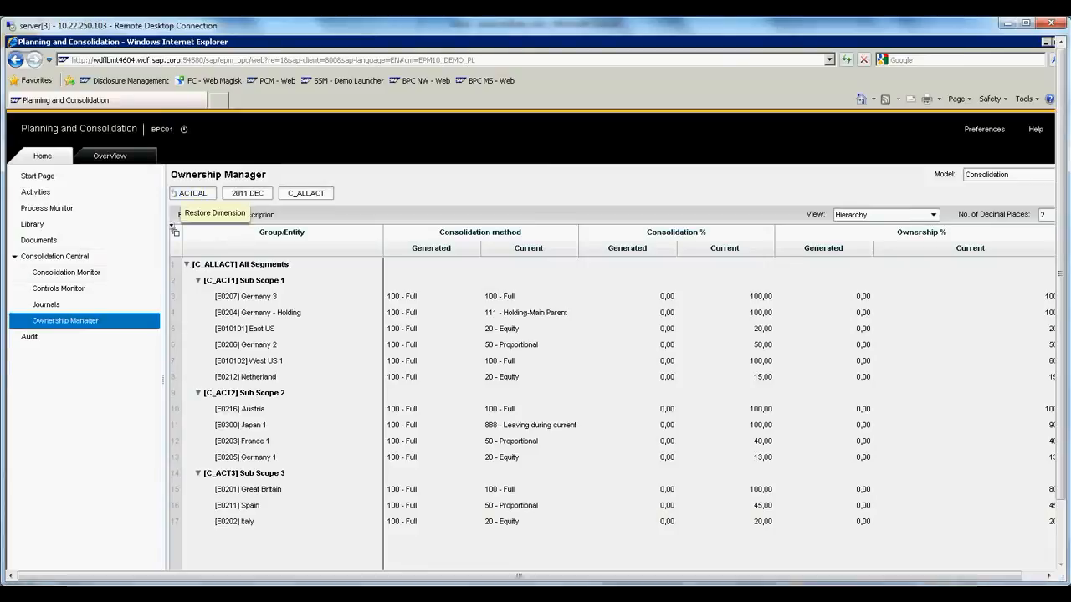
pyautogui.moveTo(192, 194)
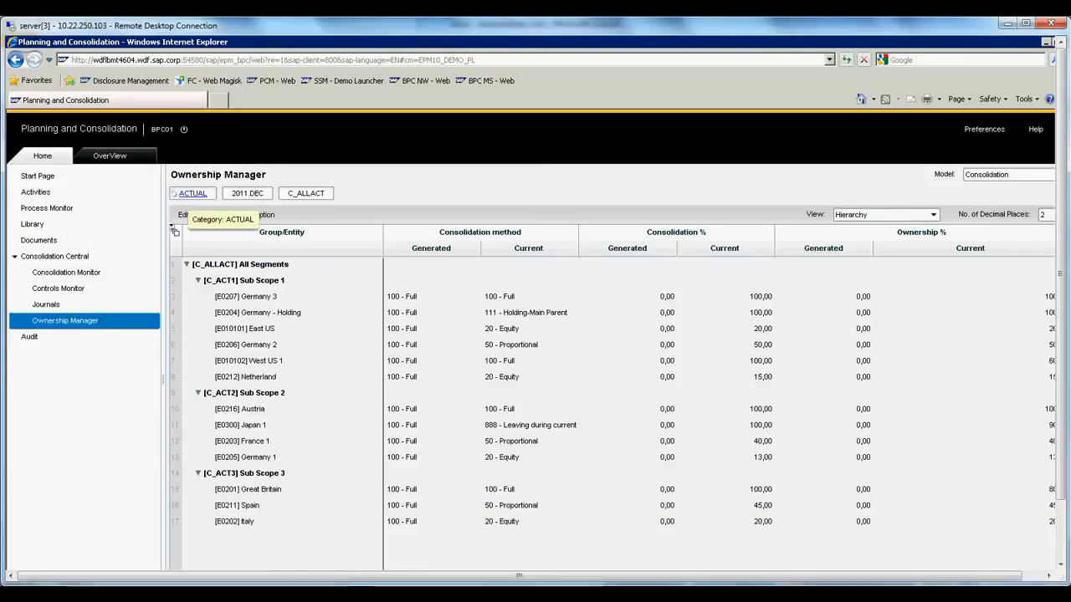